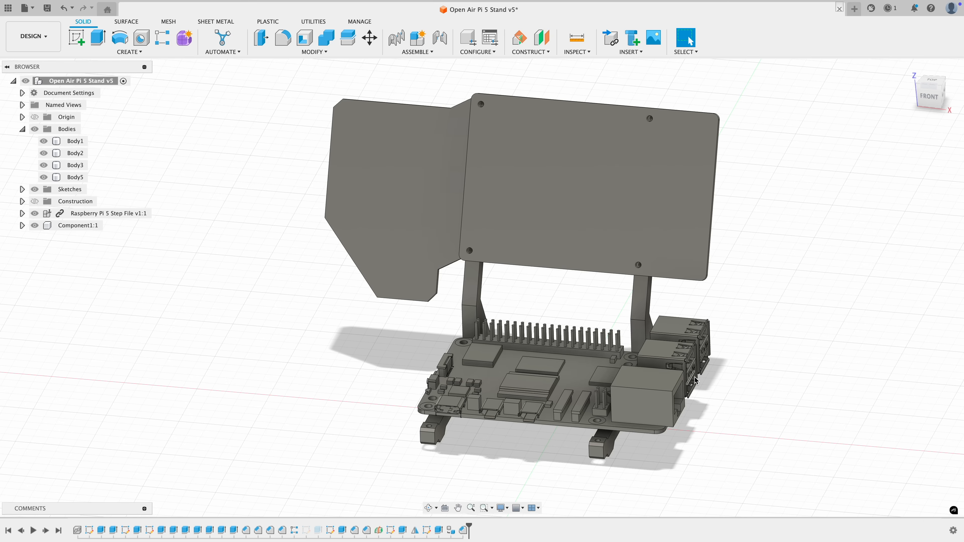
mouse_move(596, 384)
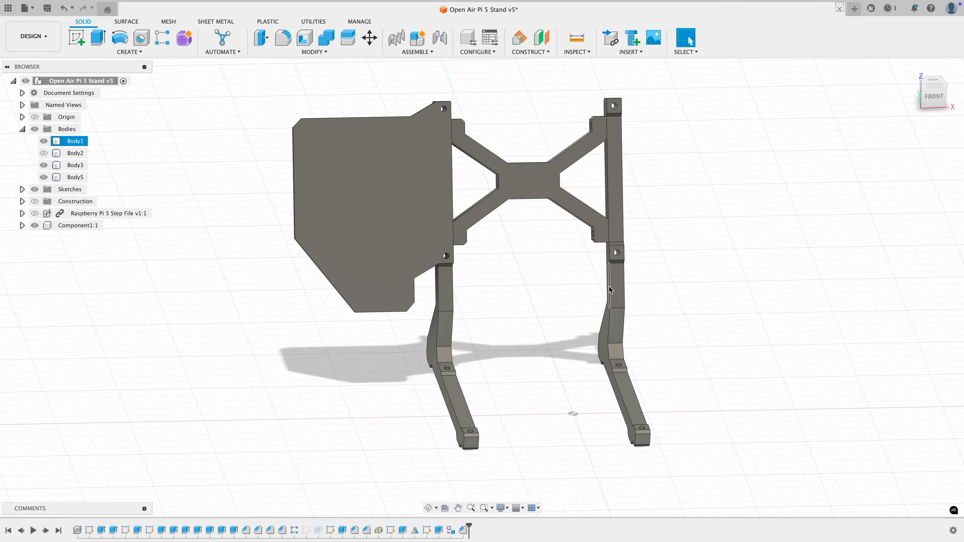
Step: Hide the Raspberry Pi component so only the stand bodies remain visible
left_click(513, 323)
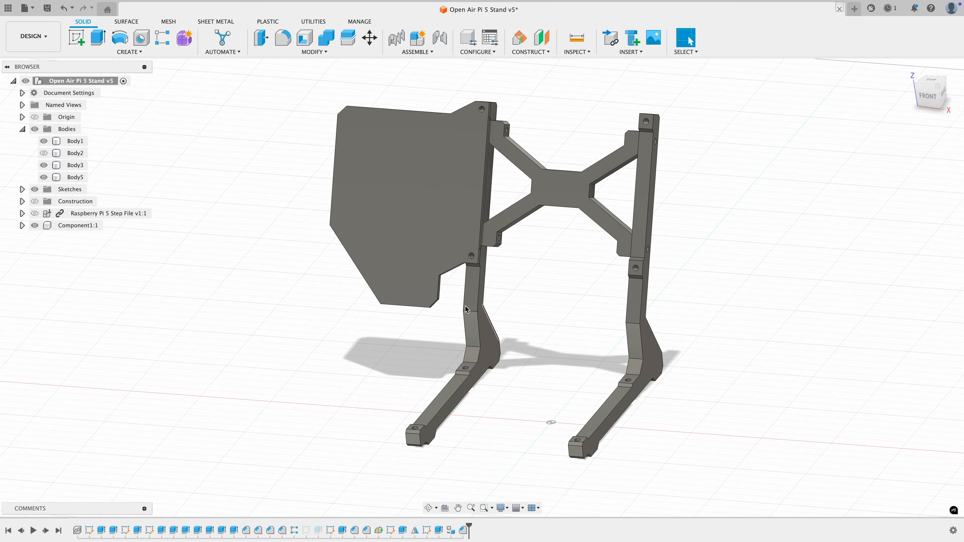
left_click(395, 162)
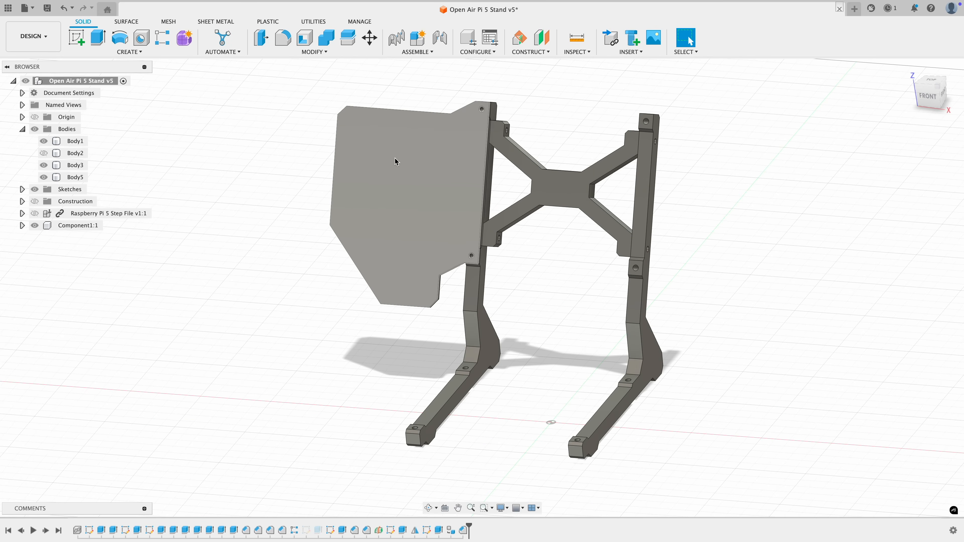
mouse_move(292, 178)
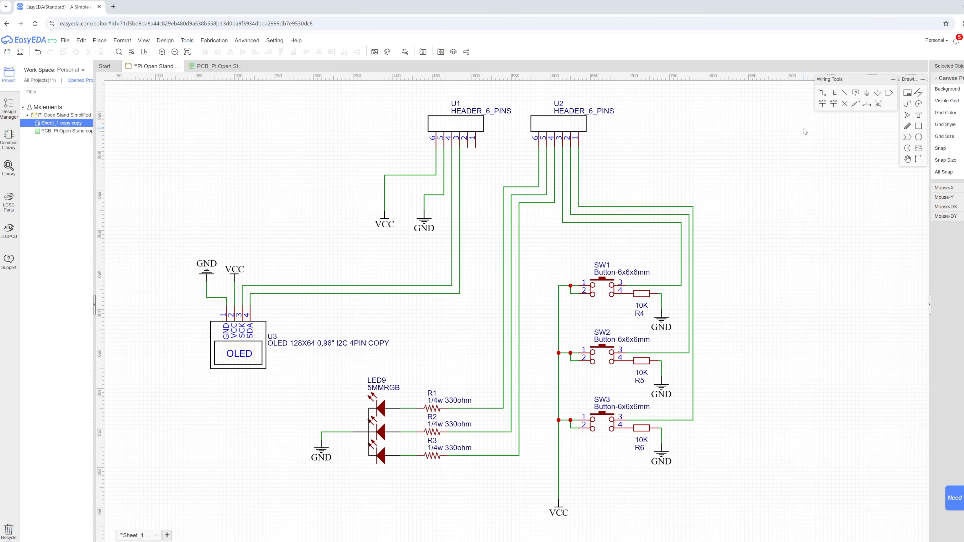
mouse_move(372, 142)
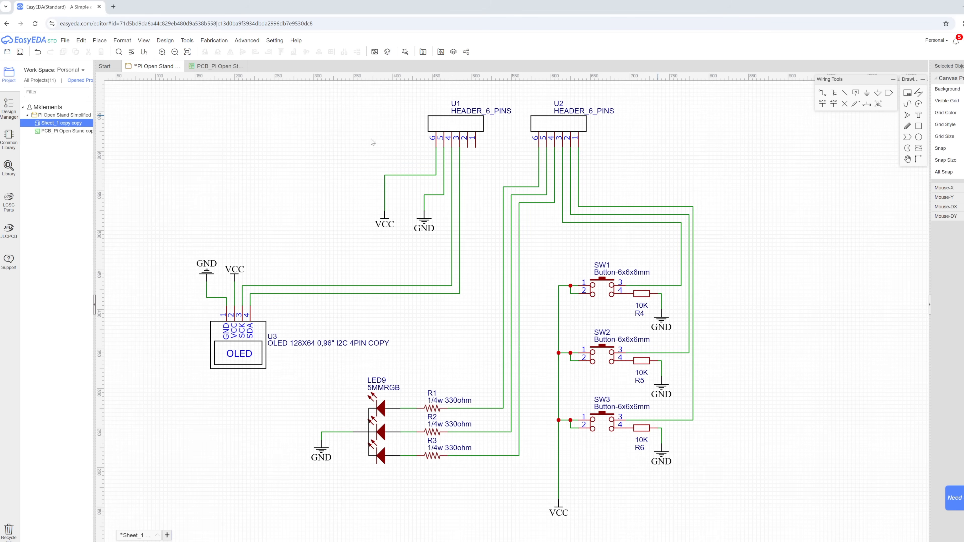
mouse_move(214, 66)
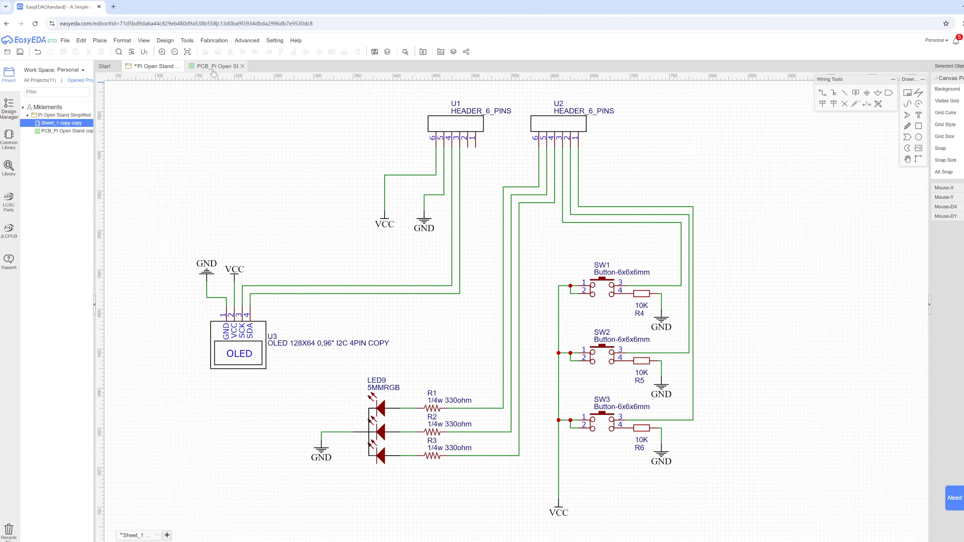
Step: Show the routed PCB_Pi Open Stand layout with the OLED, three buttons and resistors
left_click(213, 66)
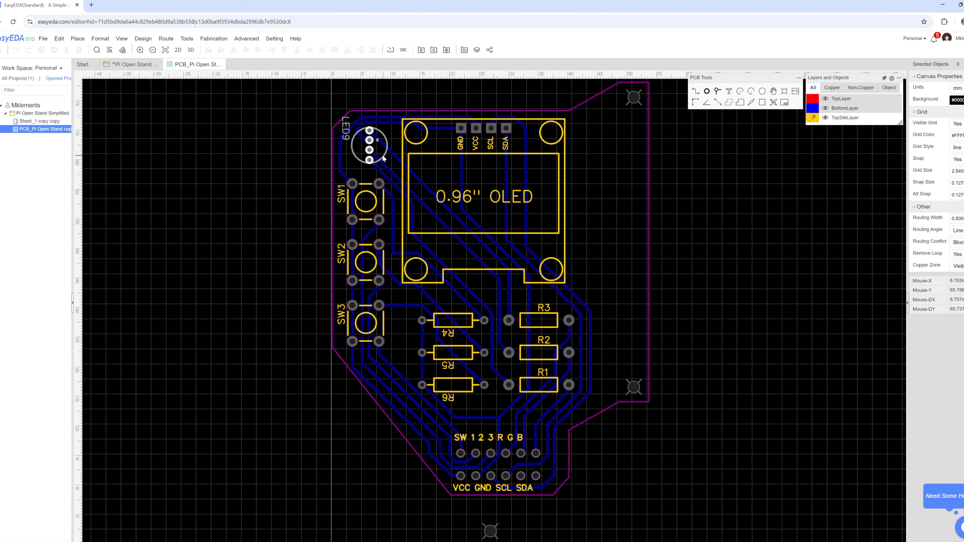
mouse_move(384, 157)
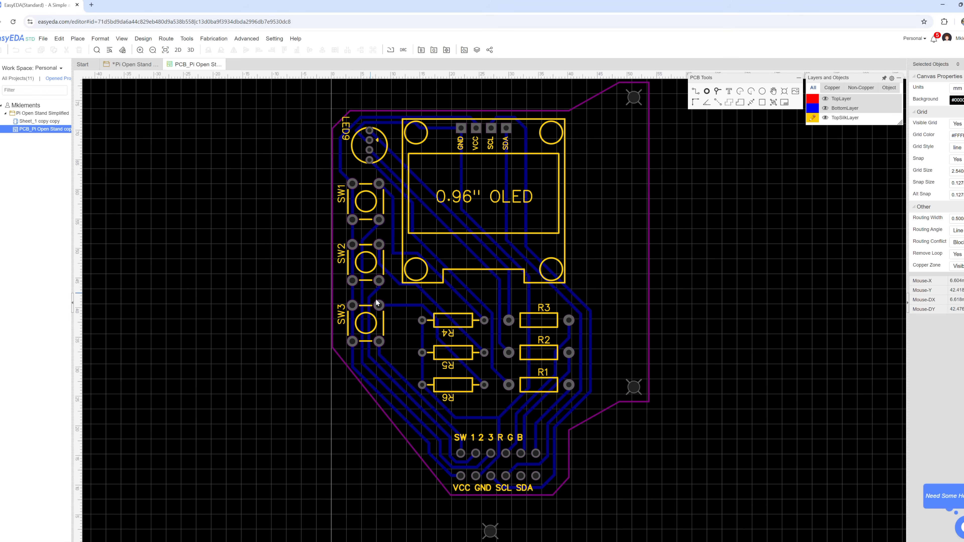
left_click(364, 324)
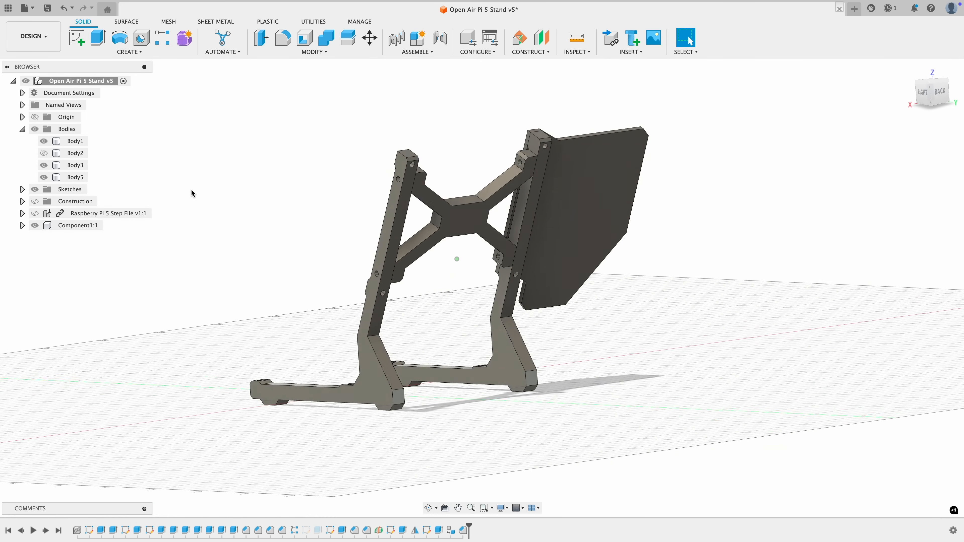
Step: Switch to the Manufacture workspace to reach the stand's machining setups
left_click(33, 36)
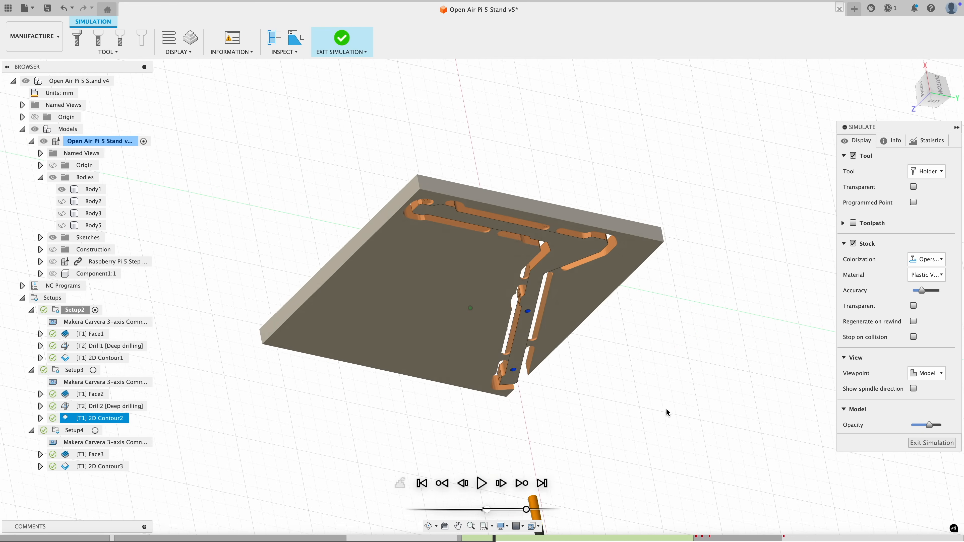
Step: Play and pause Setup4's simulation of the brace facing and contour cuts
left_click(482, 484)
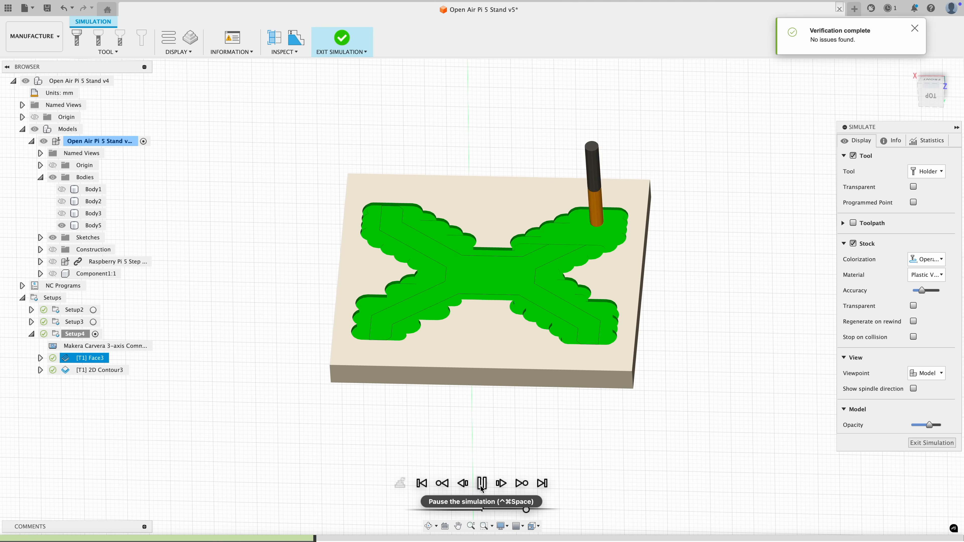
left_click(482, 482)
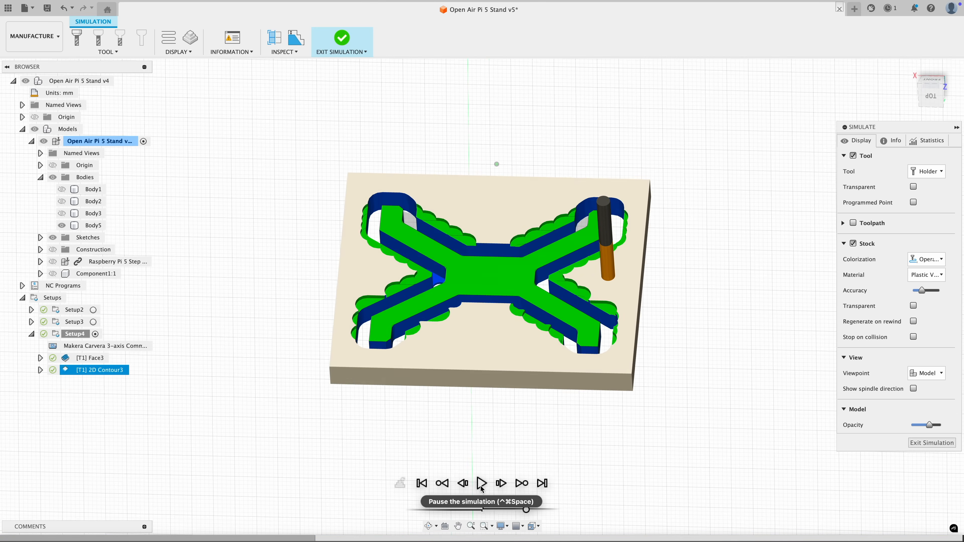